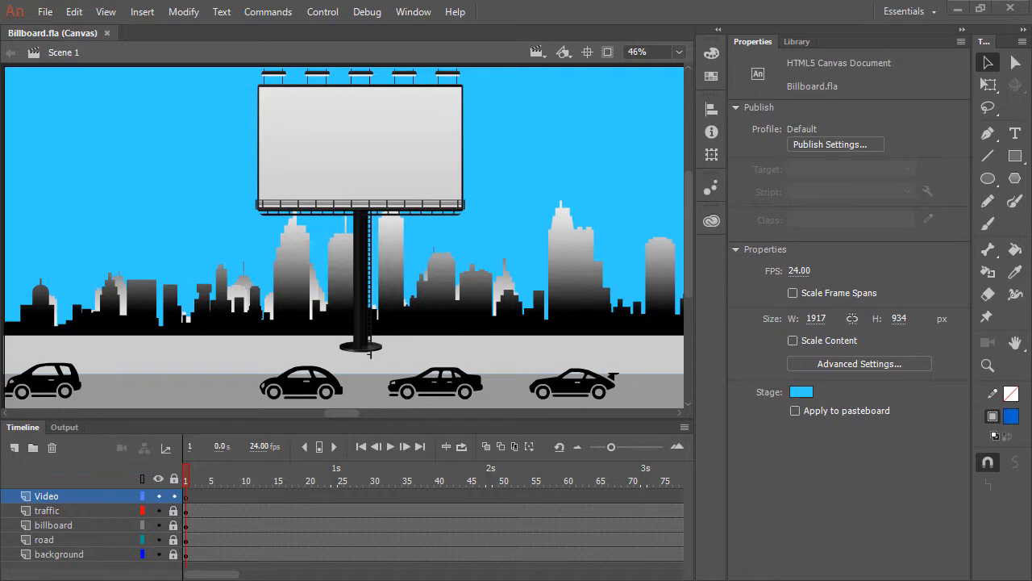
Show the Components panel via the Window menu and select the Video component under the Video category
{"action": "left_click", "coordinate": [413, 11]}
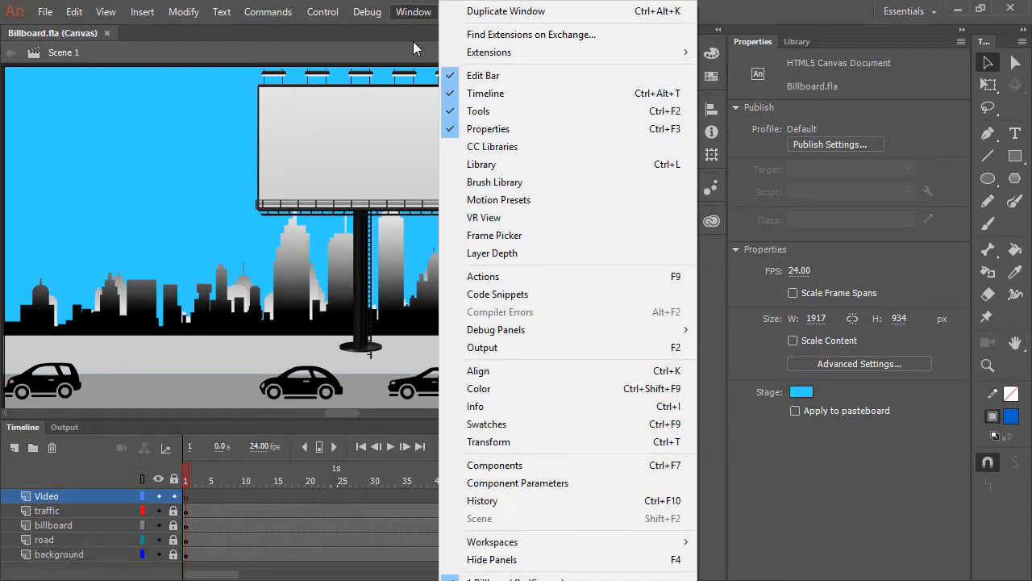
{"action": "mouse_move", "coordinate": [561, 464]}
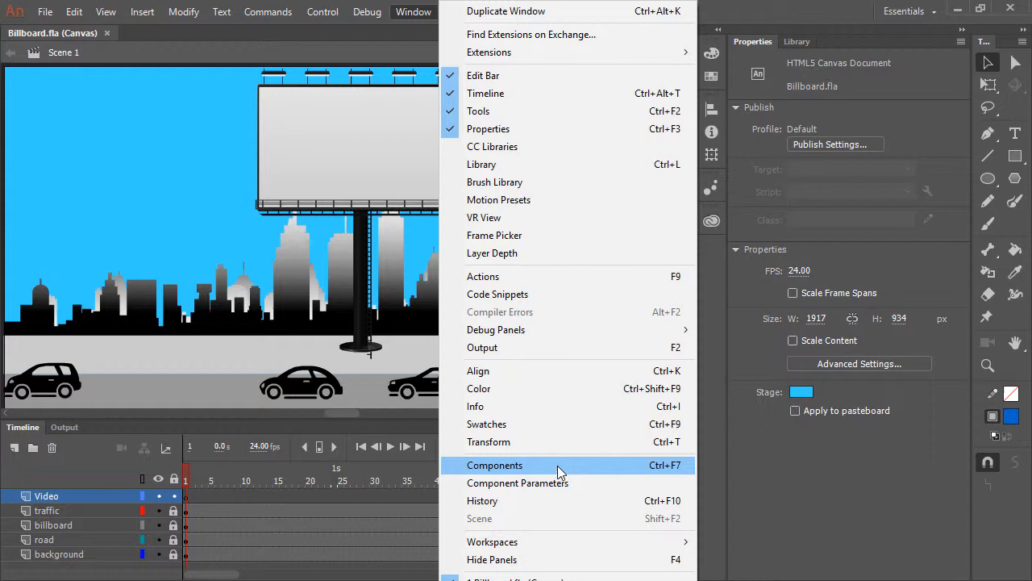
{"action": "left_click", "coordinate": [494, 465]}
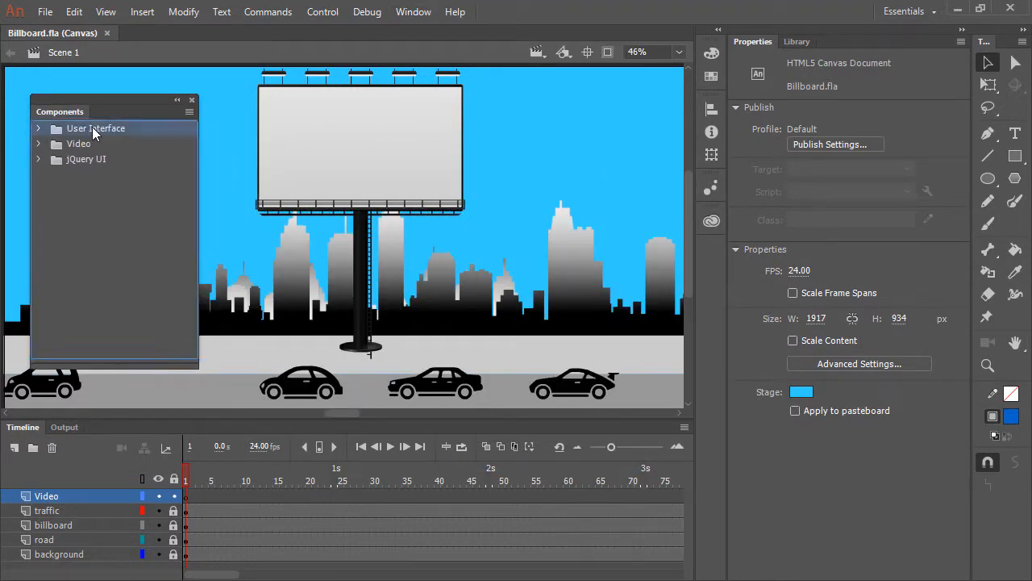
{"action": "left_click", "coordinate": [78, 143]}
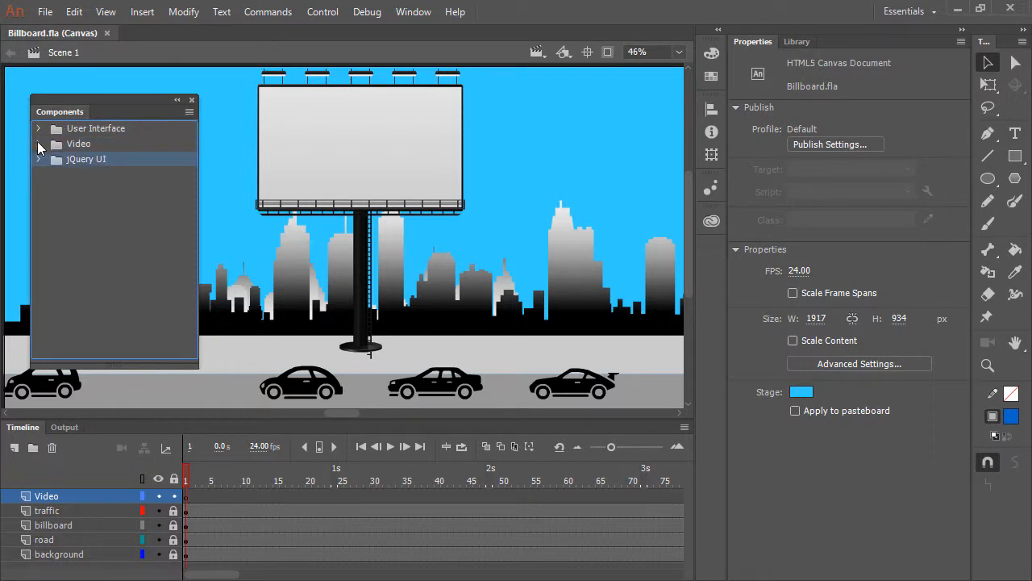
{"action": "left_click", "coordinate": [39, 142]}
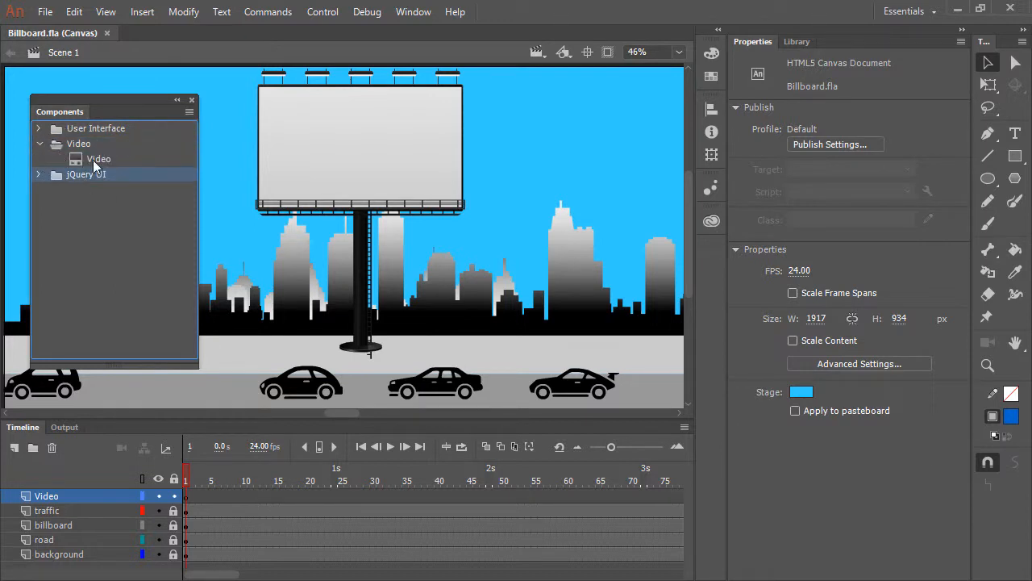
{"action": "left_click", "coordinate": [99, 159]}
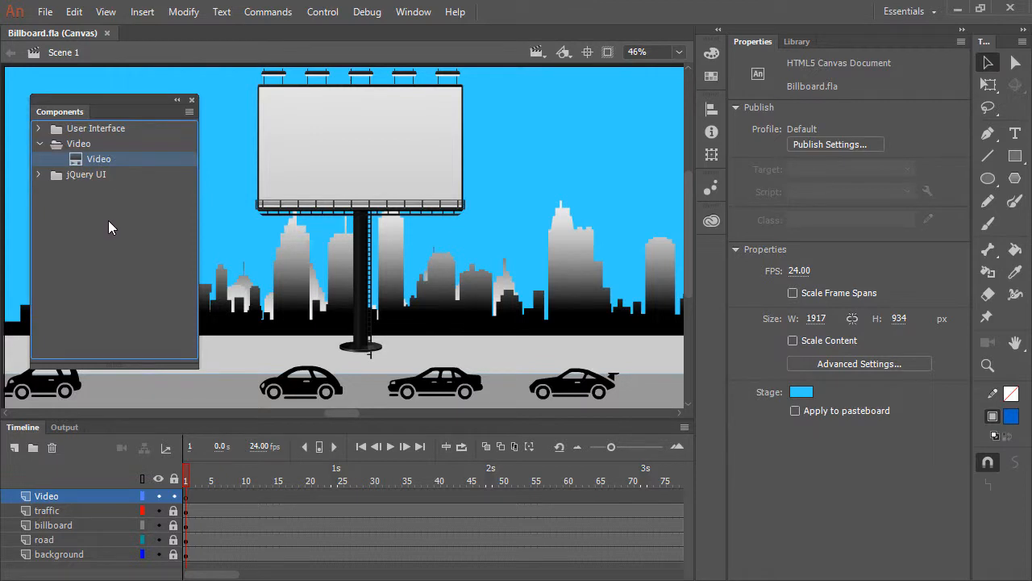
{"action": "mouse_move", "coordinate": [110, 216]}
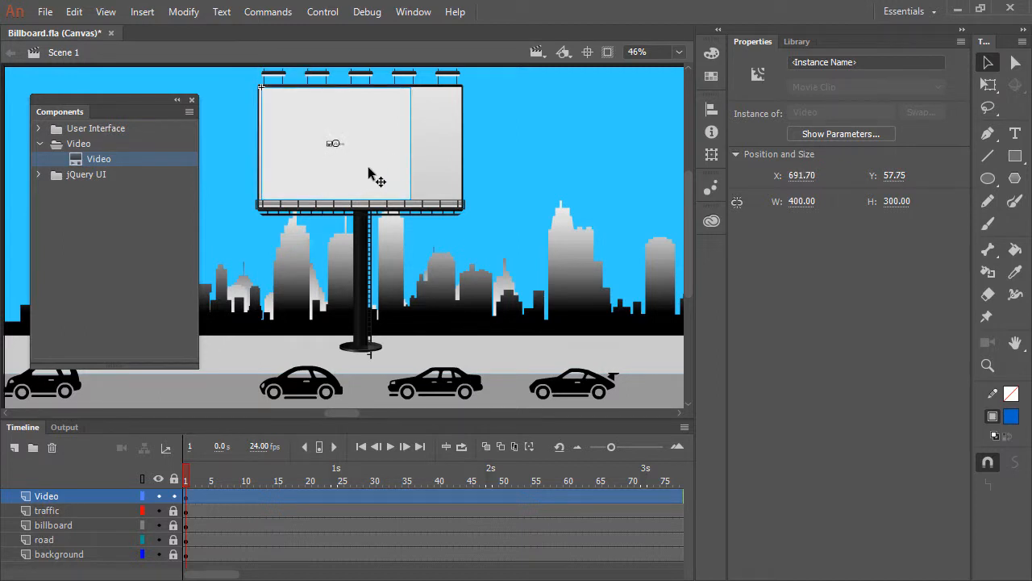
{"action": "mouse_move", "coordinate": [817, 164]}
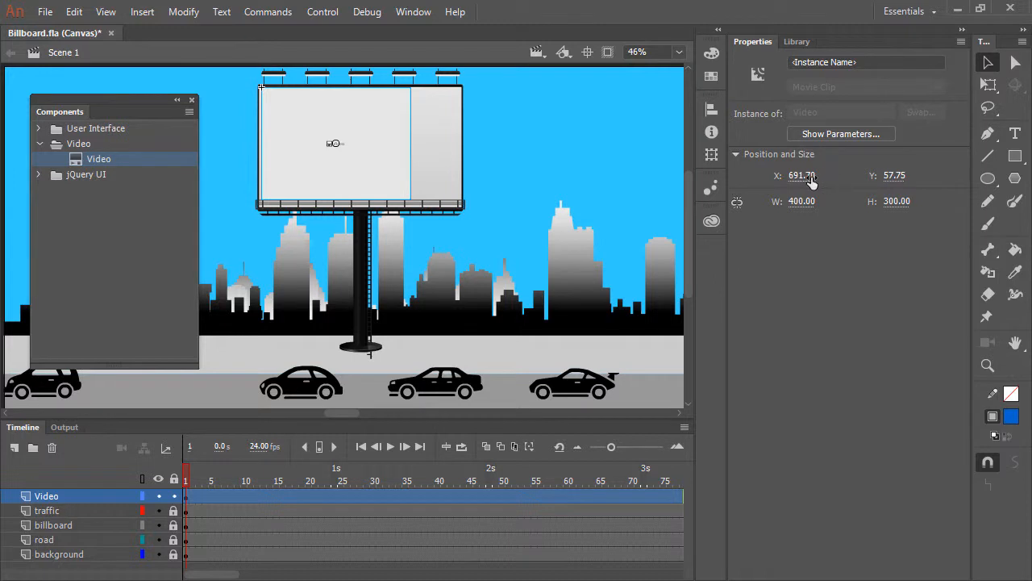
Position and size the Video component over the billboard at X 681, Y 50, 550 by 309
{"action": "left_click", "coordinate": [807, 174]}
{"action": "type", "text": "681"}
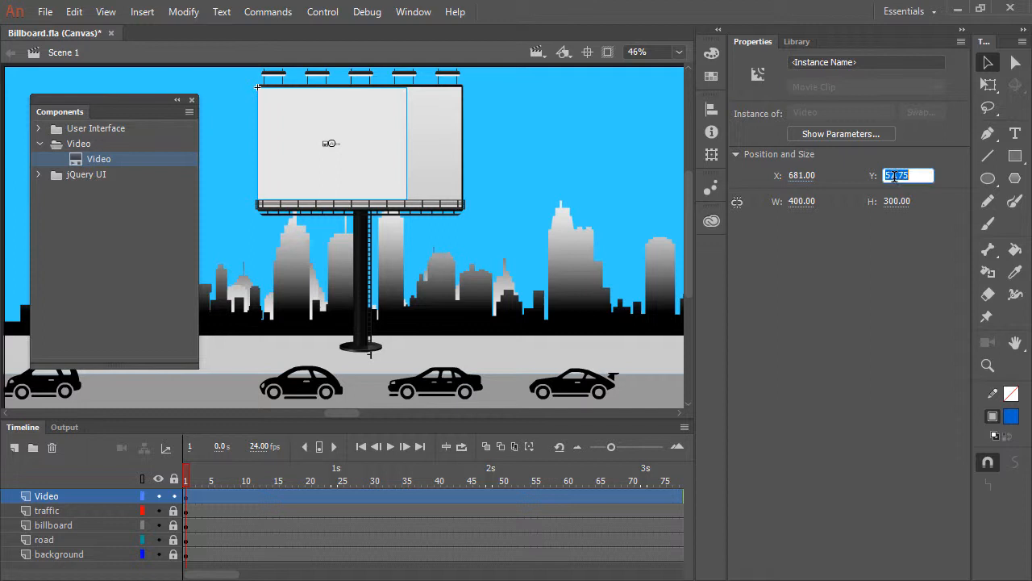
{"action": "type", "text": "50.00"}
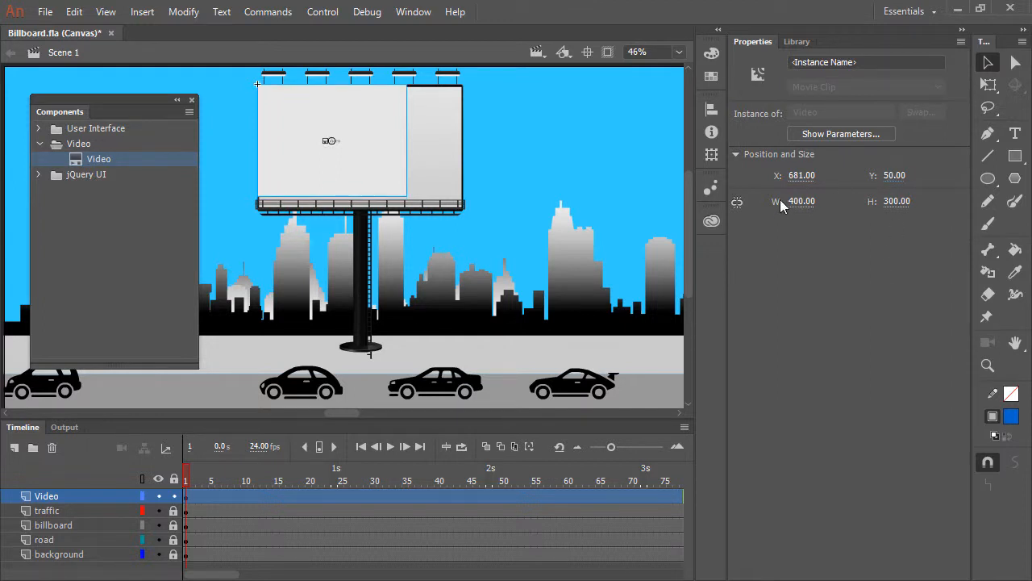
{"action": "type", "text": "55"}
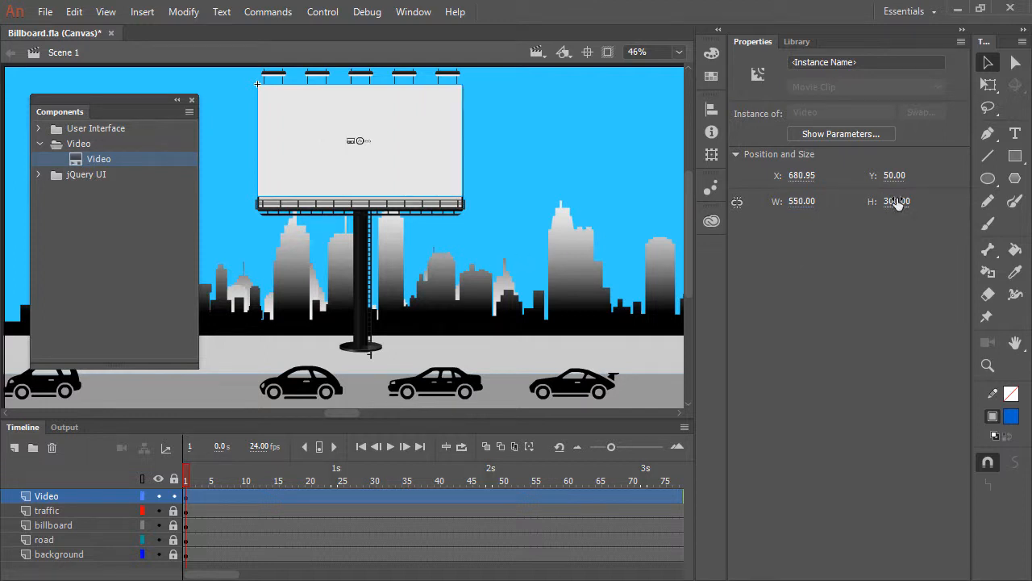
{"action": "left_click", "coordinate": [897, 200]}
{"action": "type", "text": "309"}
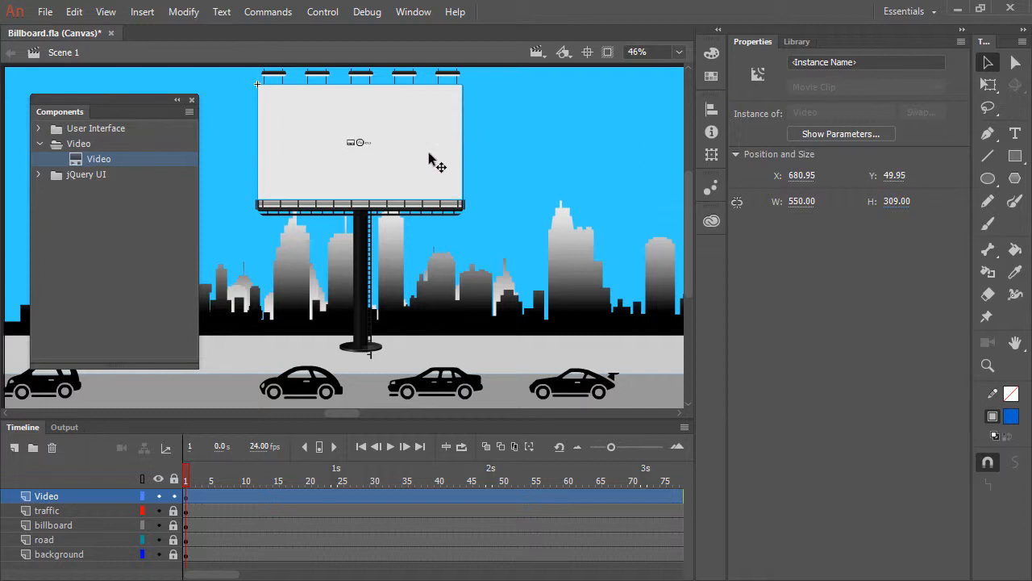
{"action": "mouse_move", "coordinate": [287, 194]}
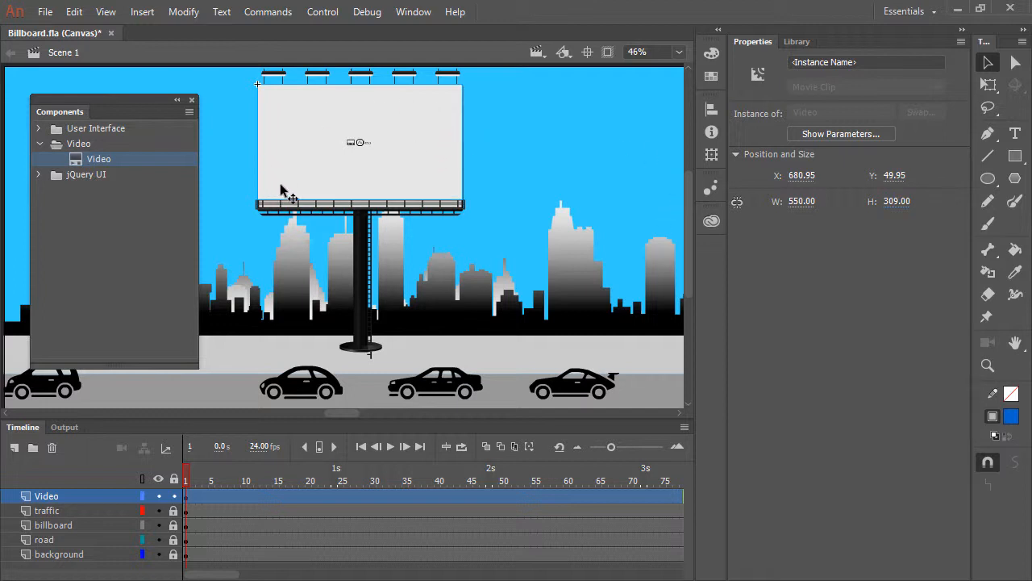
{"action": "mouse_move", "coordinate": [577, 193]}
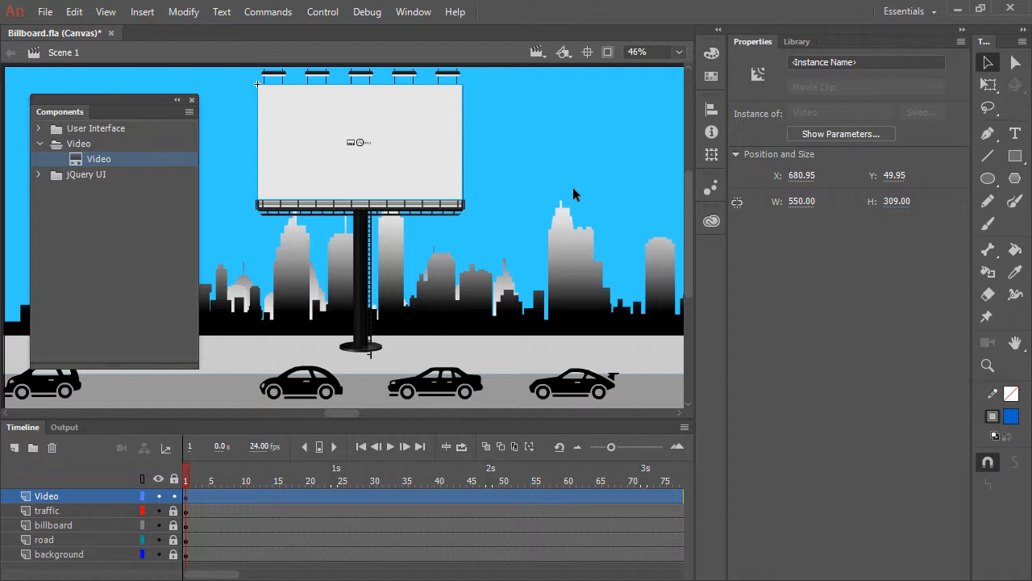
{"action": "mouse_move", "coordinate": [549, 187]}
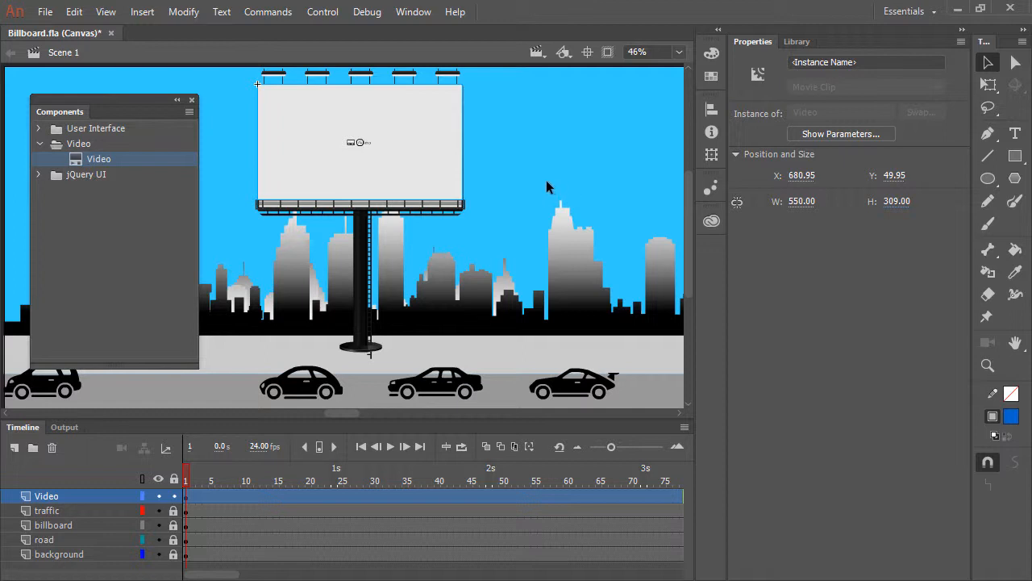
{"action": "mouse_move", "coordinate": [304, 126]}
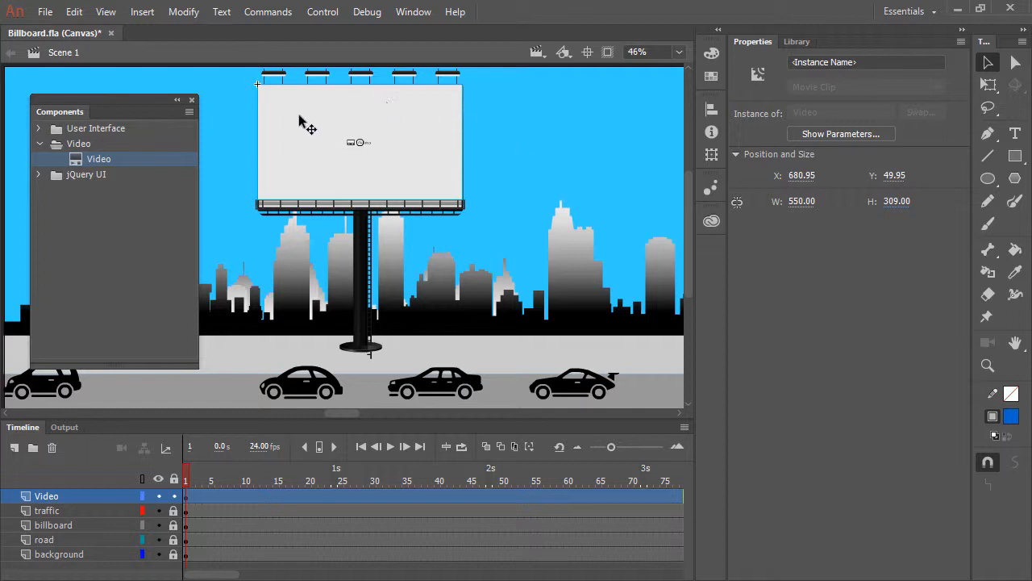
{"action": "mouse_move", "coordinate": [600, 222]}
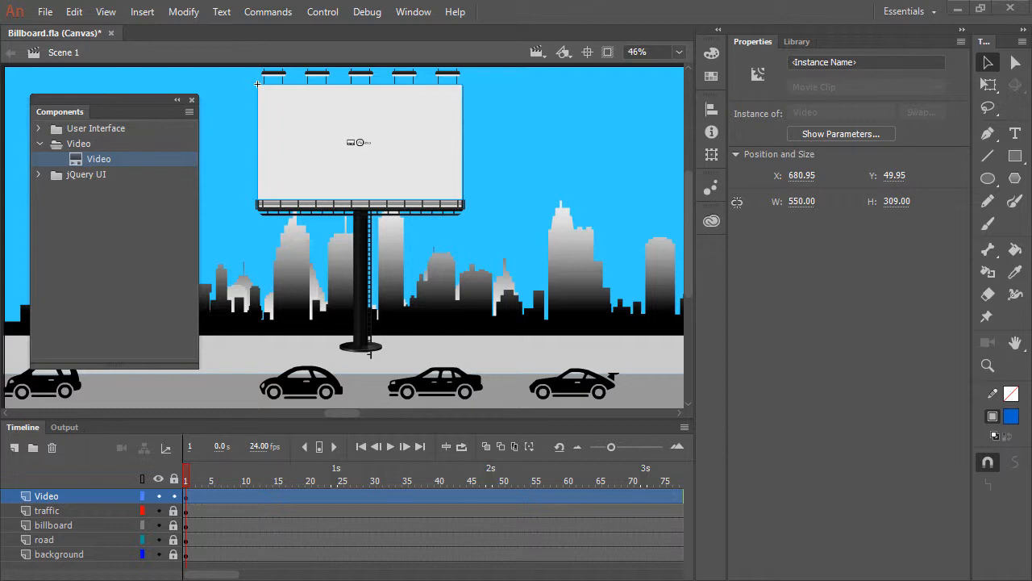
{"action": "mouse_move", "coordinate": [519, 185]}
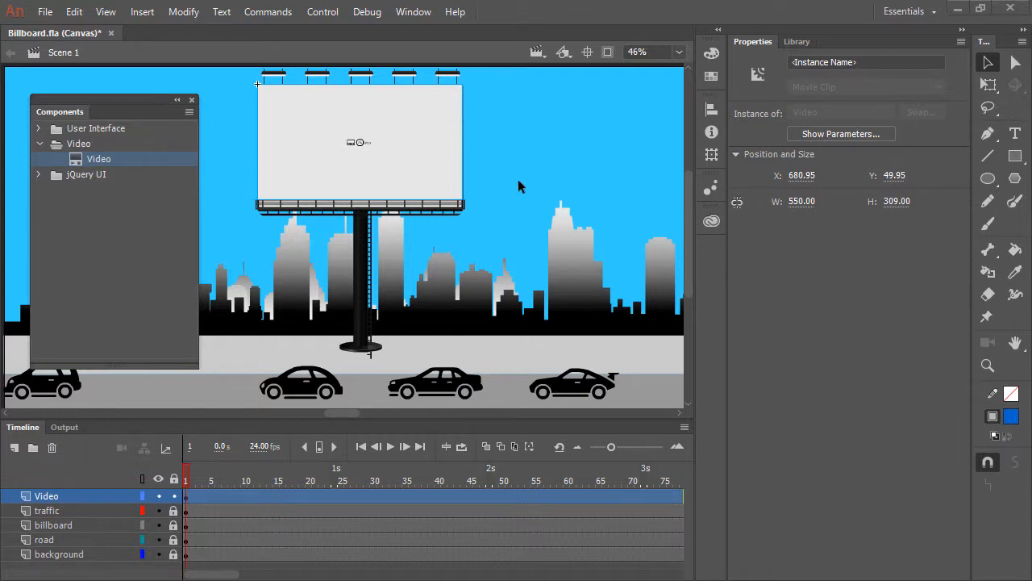
{"action": "mouse_move", "coordinate": [387, 169]}
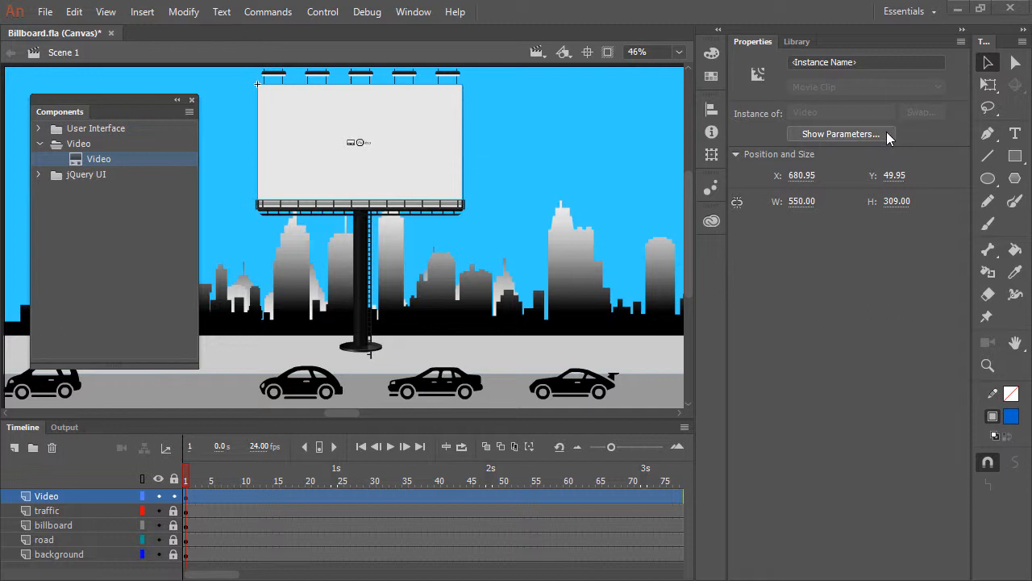
{"action": "mouse_move", "coordinate": [880, 138]}
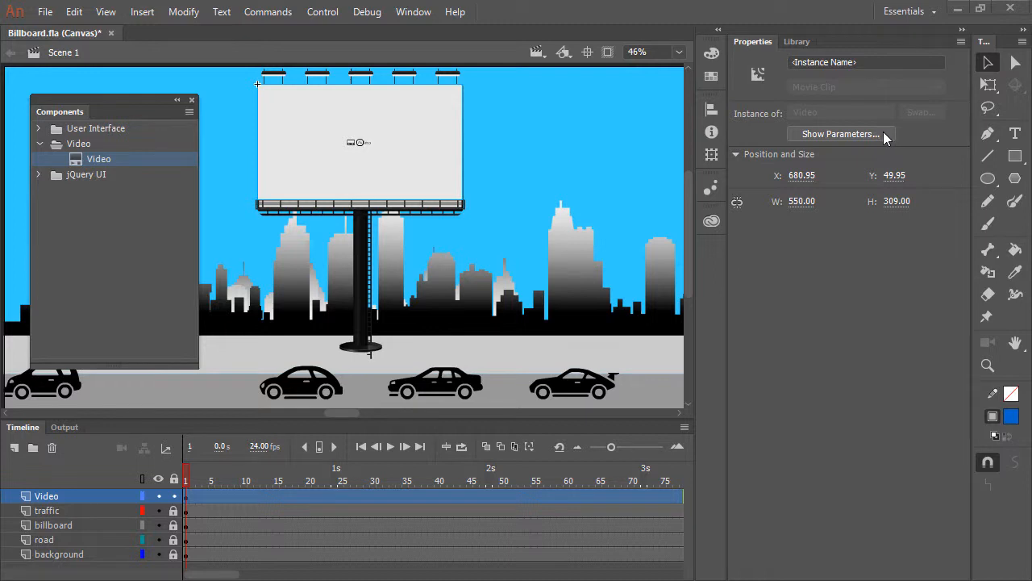
{"action": "mouse_move", "coordinate": [887, 139]}
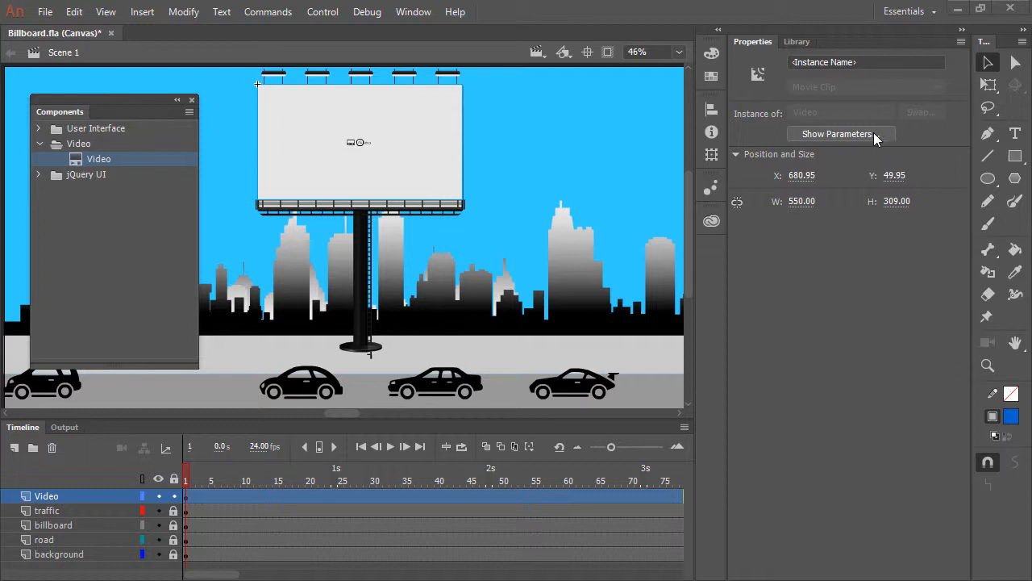
{"action": "mouse_move", "coordinate": [855, 138]}
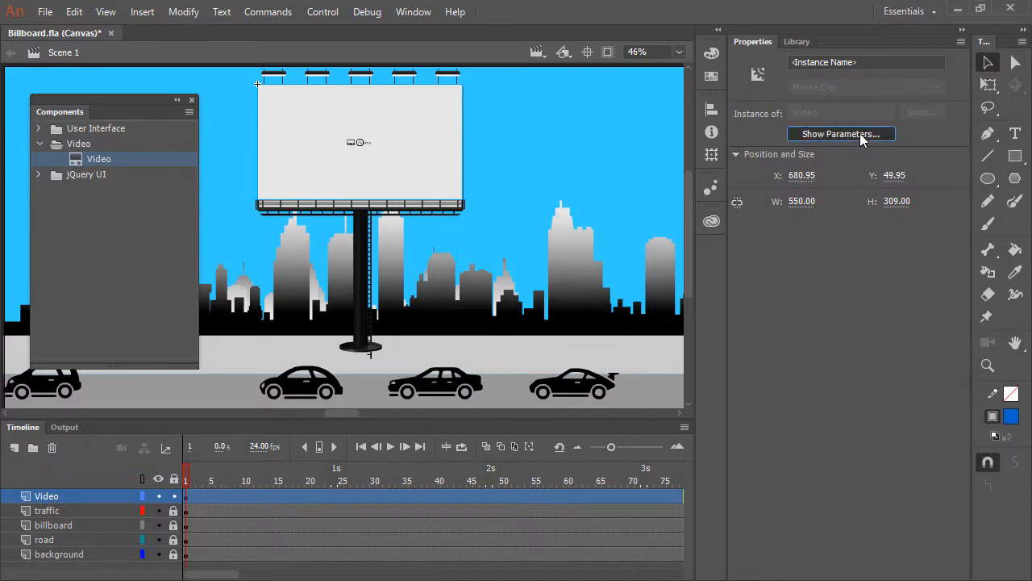
In Component Parameters turn controls off and enable autoplay, muted and loop
{"action": "left_click", "coordinate": [840, 134]}
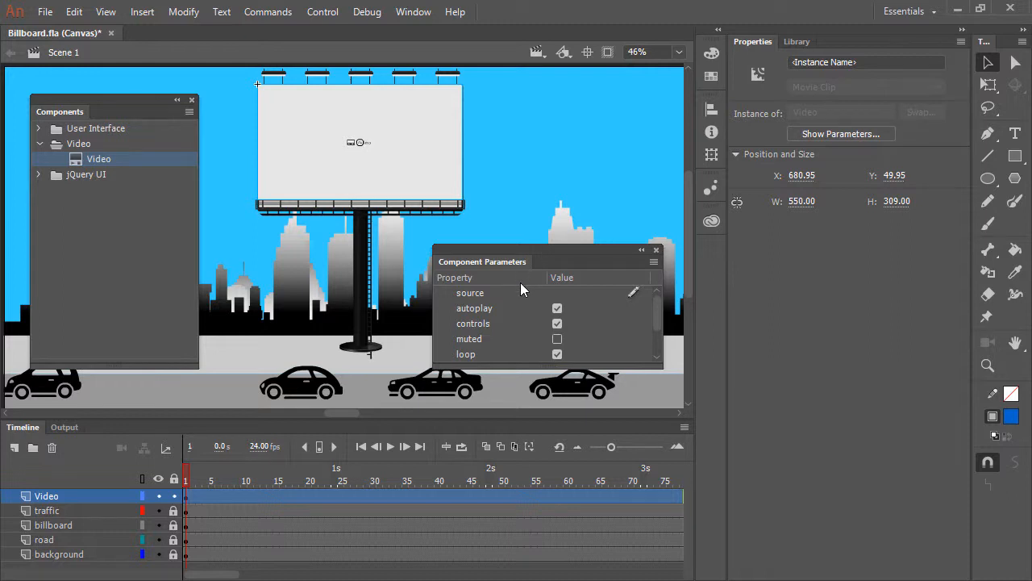
{"action": "mouse_move", "coordinate": [637, 303]}
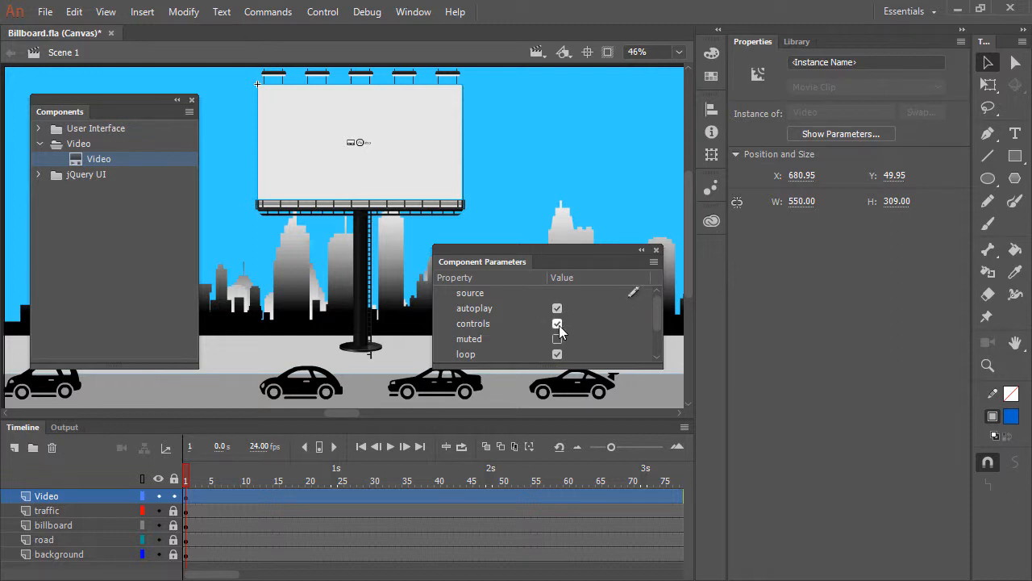
{"action": "left_click", "coordinate": [558, 323]}
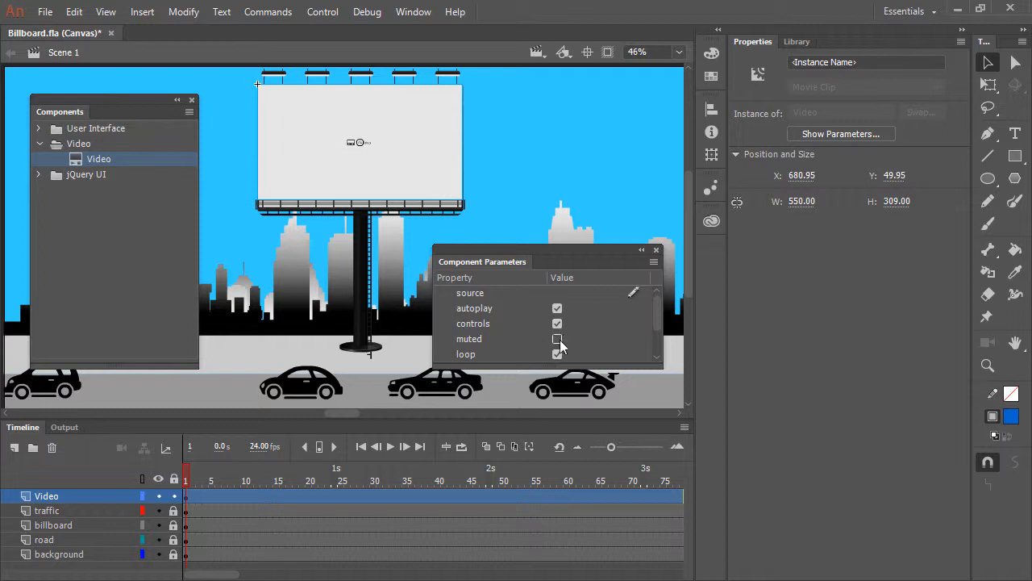
{"action": "left_click", "coordinate": [558, 355]}
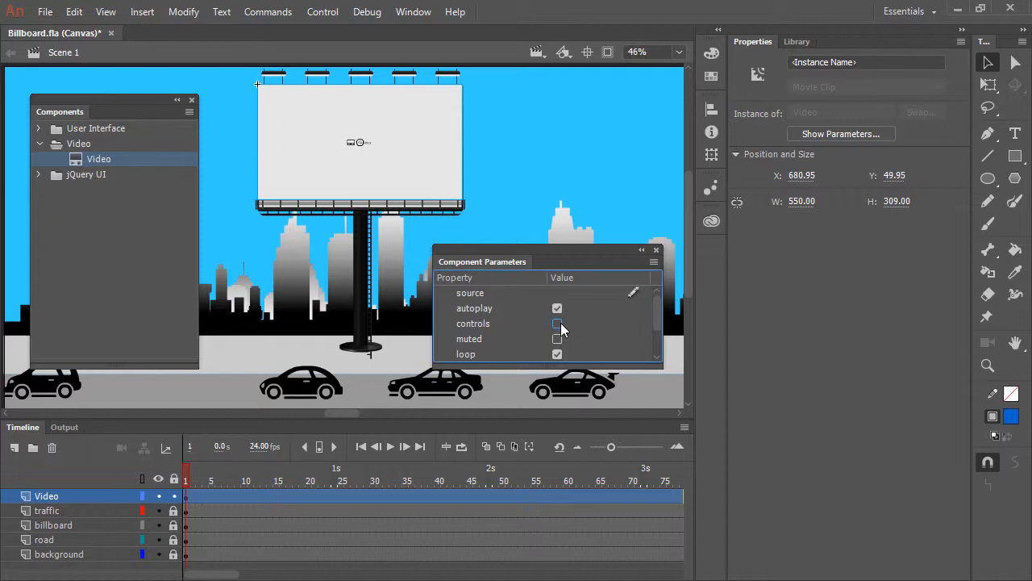
{"action": "left_click", "coordinate": [559, 308]}
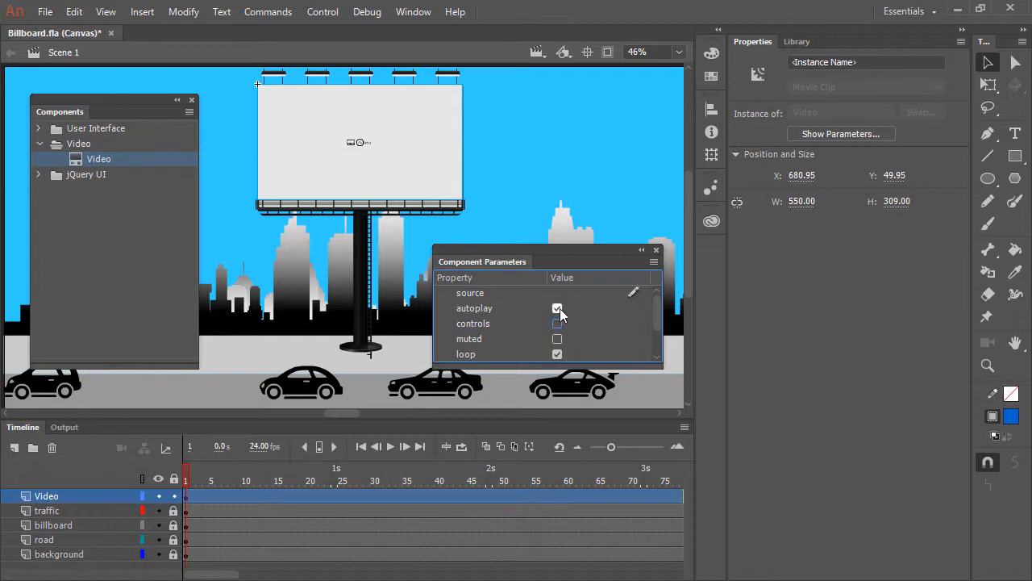
{"action": "left_click", "coordinate": [558, 339]}
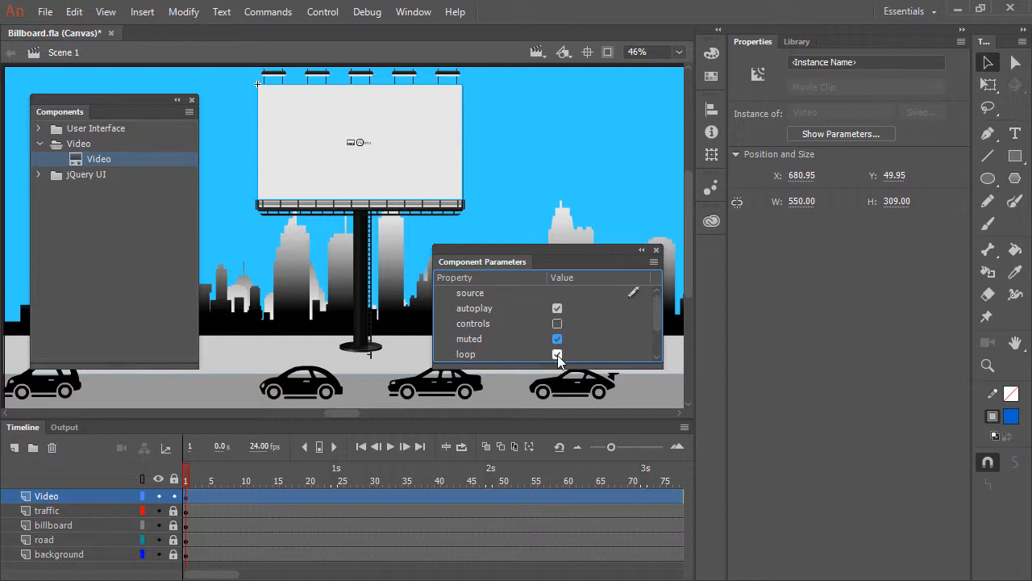
{"action": "left_click", "coordinate": [558, 355]}
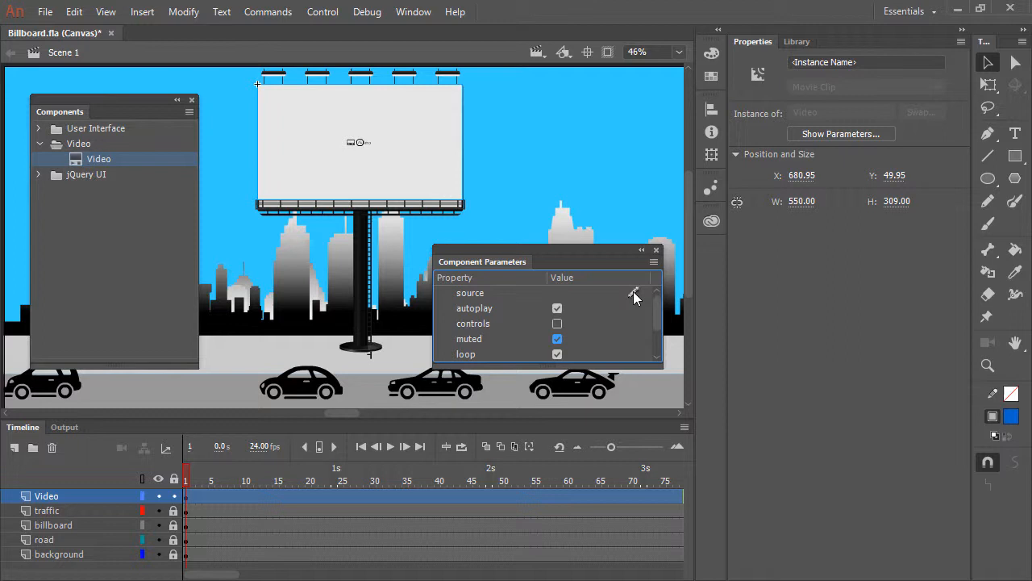
Browse for the video source and choose HippoVideo.mp4
{"action": "left_click", "coordinate": [636, 294]}
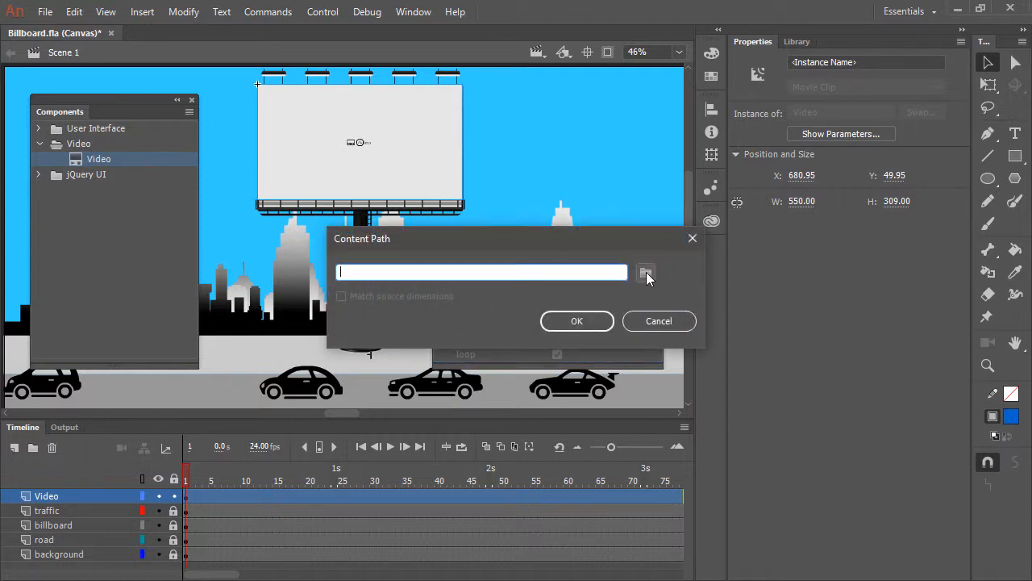
{"action": "left_click", "coordinate": [645, 272]}
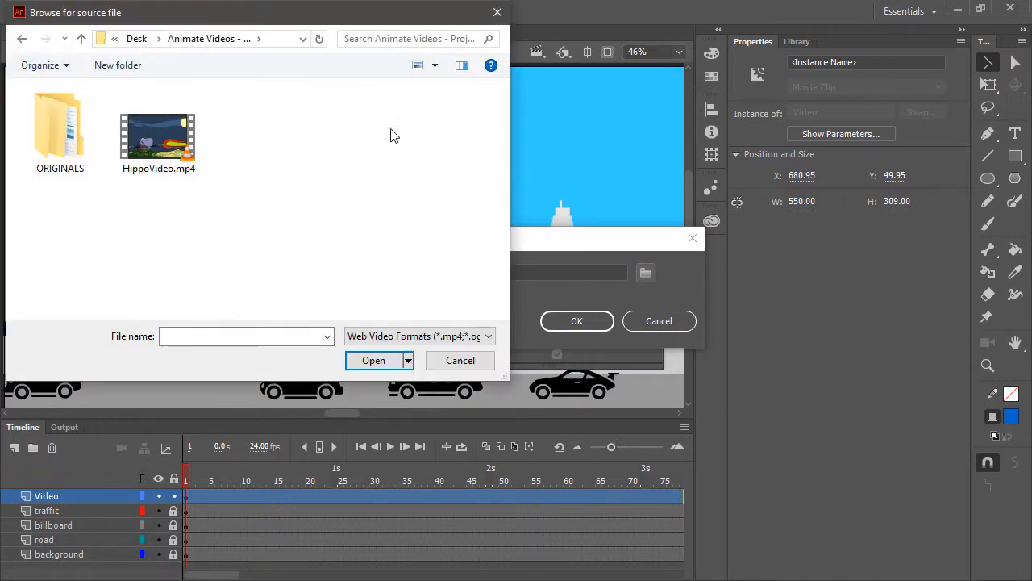
{"action": "left_click", "coordinate": [158, 137]}
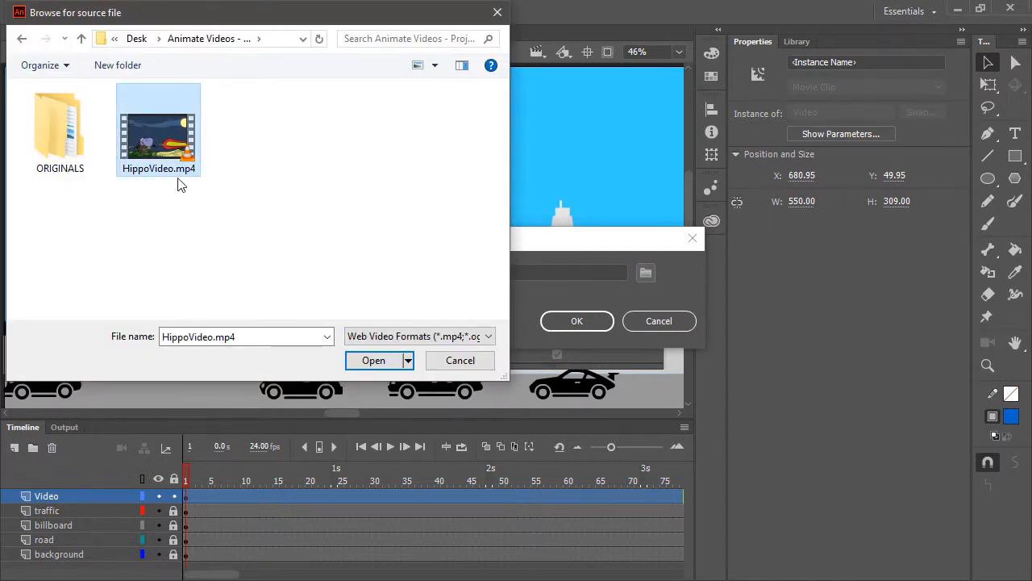
{"action": "mouse_move", "coordinate": [429, 259]}
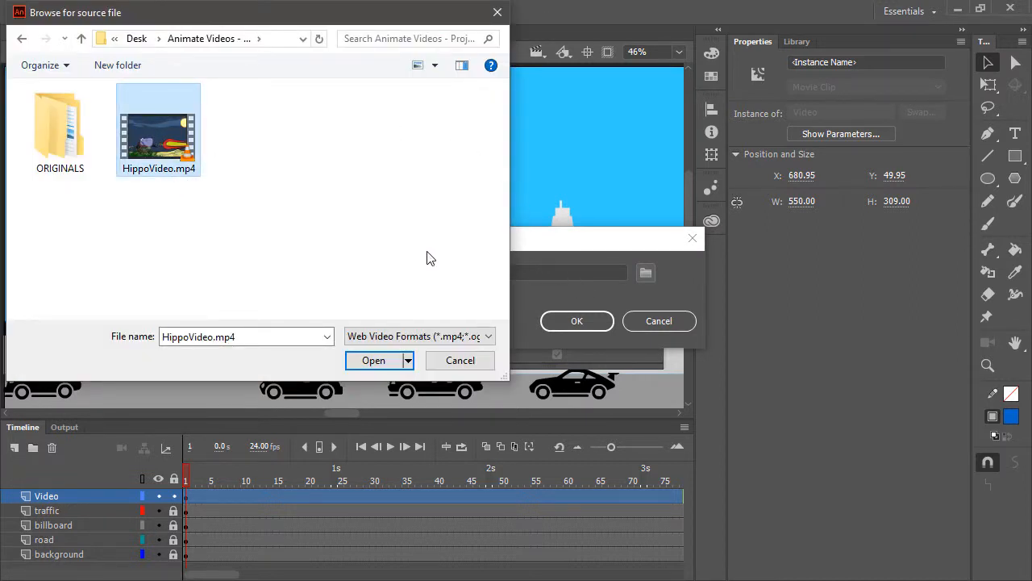
{"action": "left_click", "coordinate": [374, 361]}
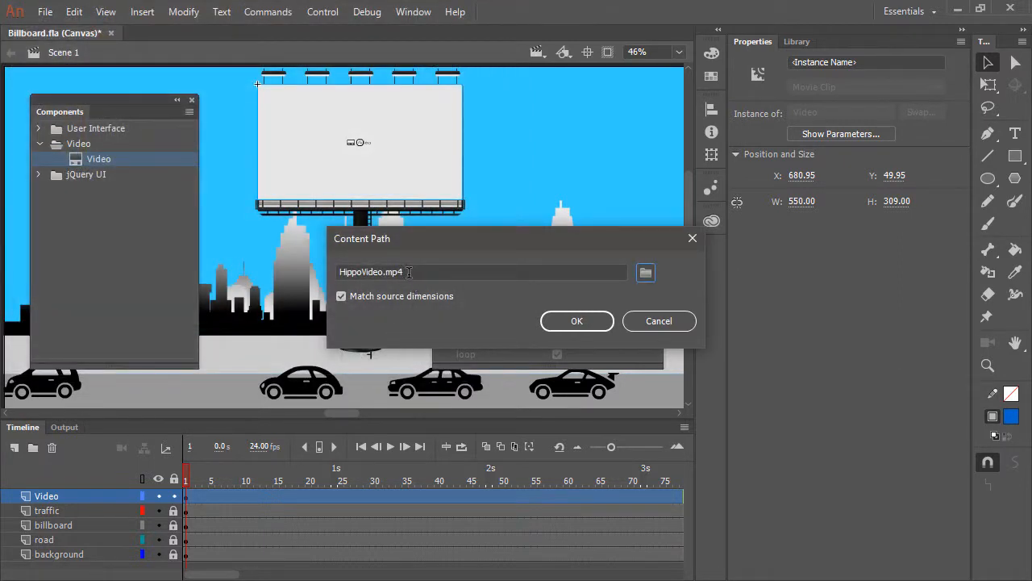
Leave Match source dimensions unchecked so the component keeps its size, and confirm the content path
{"action": "left_click", "coordinate": [342, 297]}
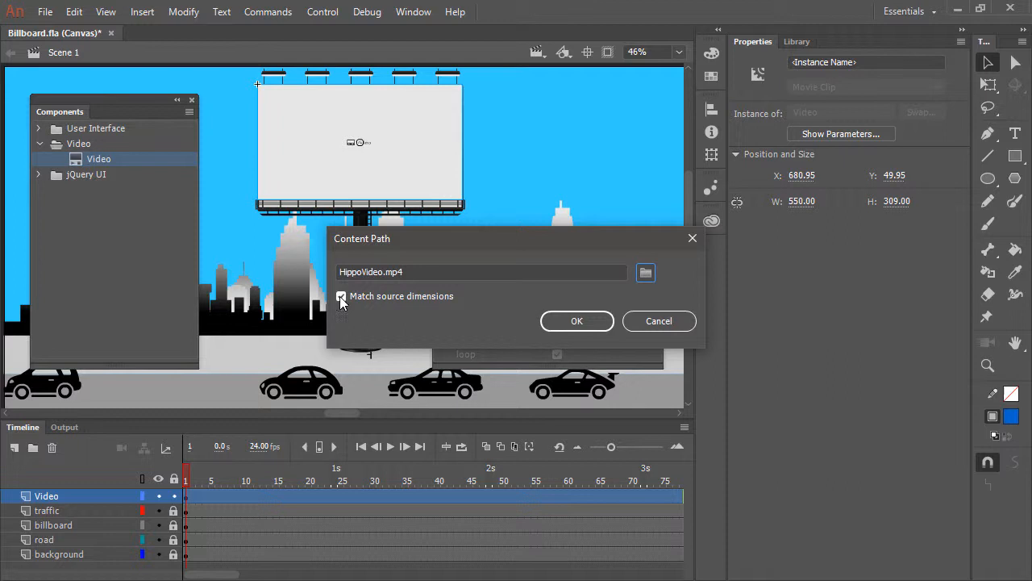
{"action": "left_click", "coordinate": [342, 296]}
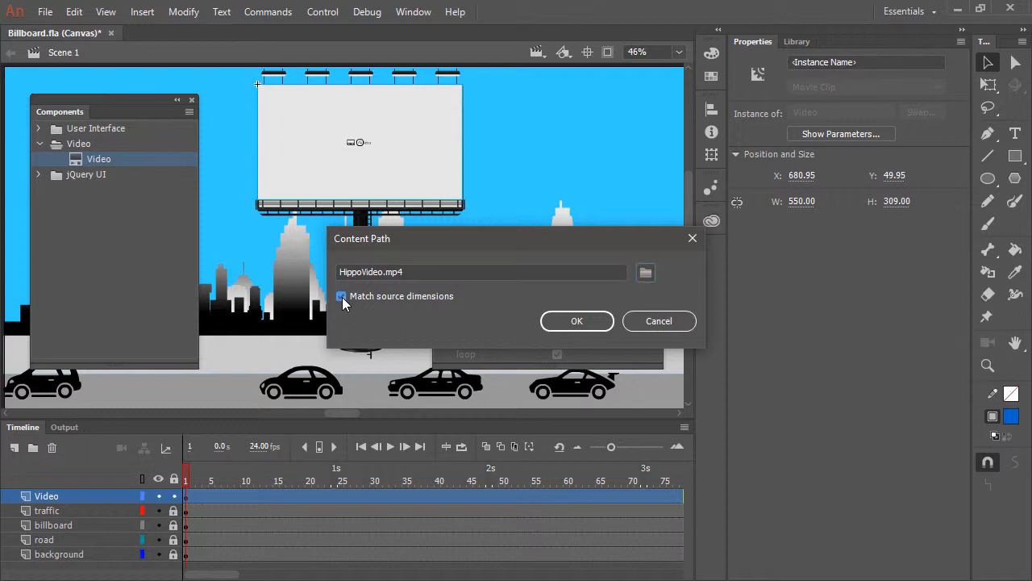
{"action": "left_click", "coordinate": [342, 297]}
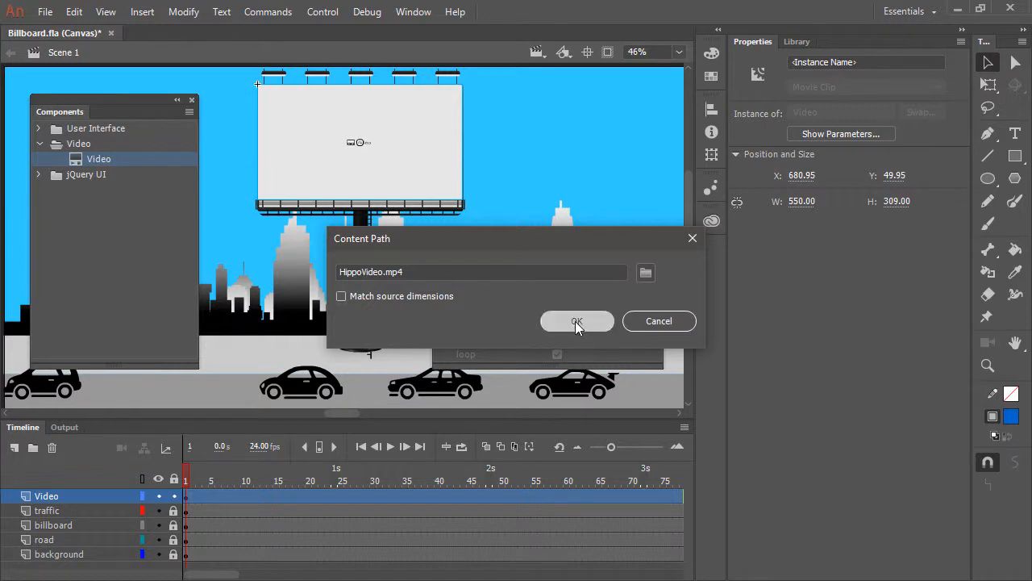
{"action": "left_click", "coordinate": [578, 321]}
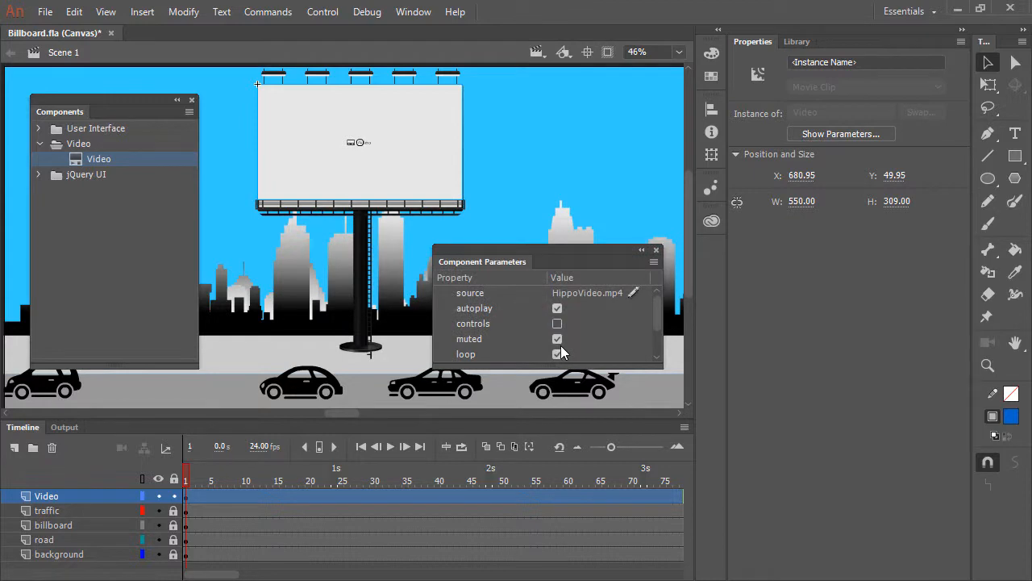
Run Control > Test to export the billboard scene to JavaScript/HTML and preview it
{"action": "left_click", "coordinate": [559, 339]}
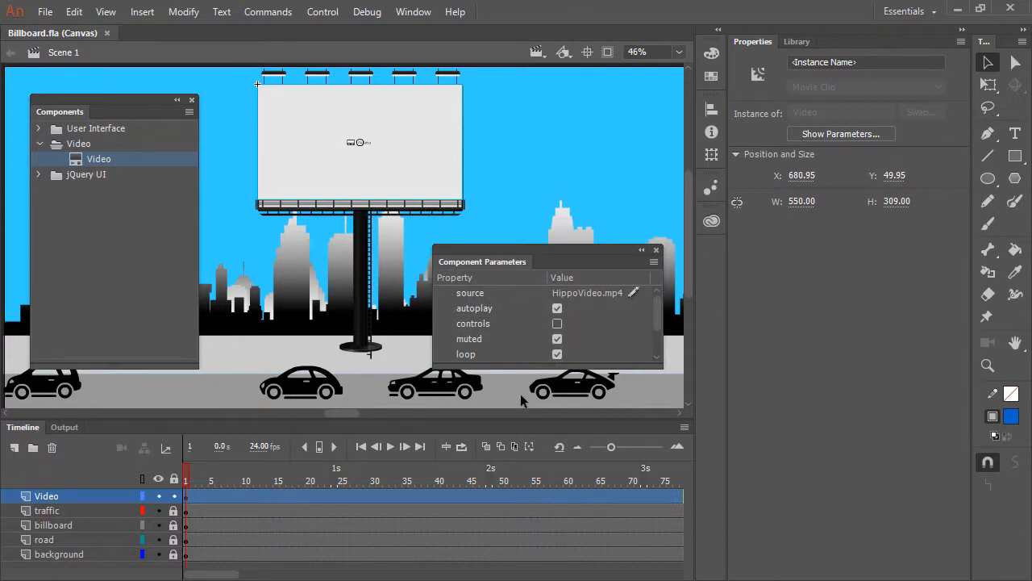
{"action": "left_click", "coordinate": [323, 11]}
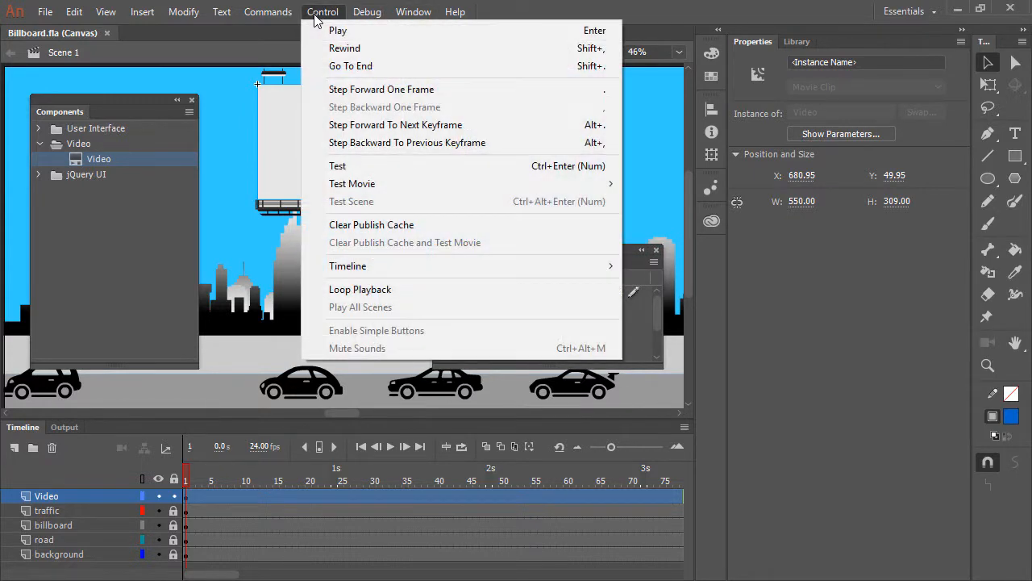
{"action": "left_click", "coordinate": [351, 184]}
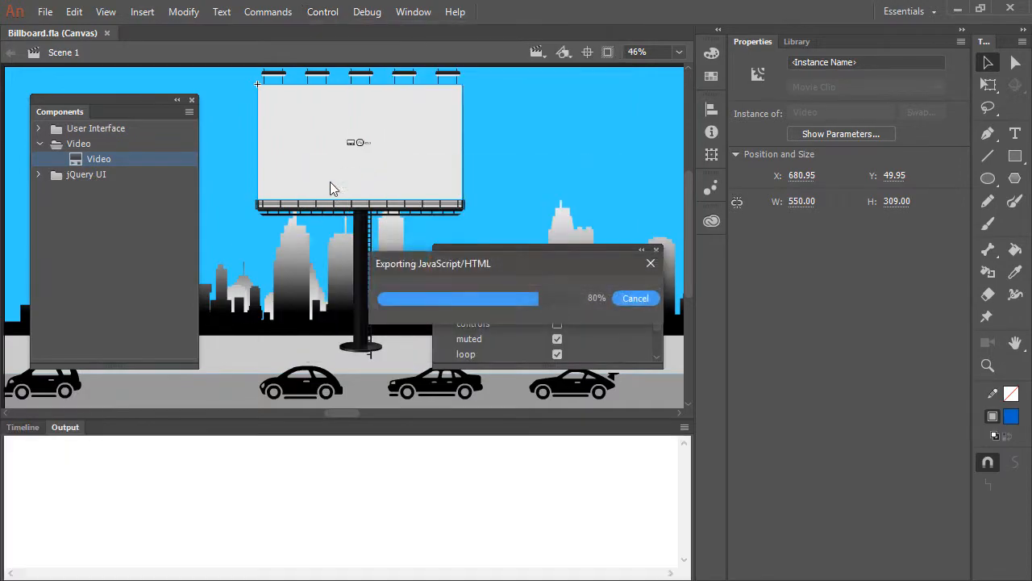